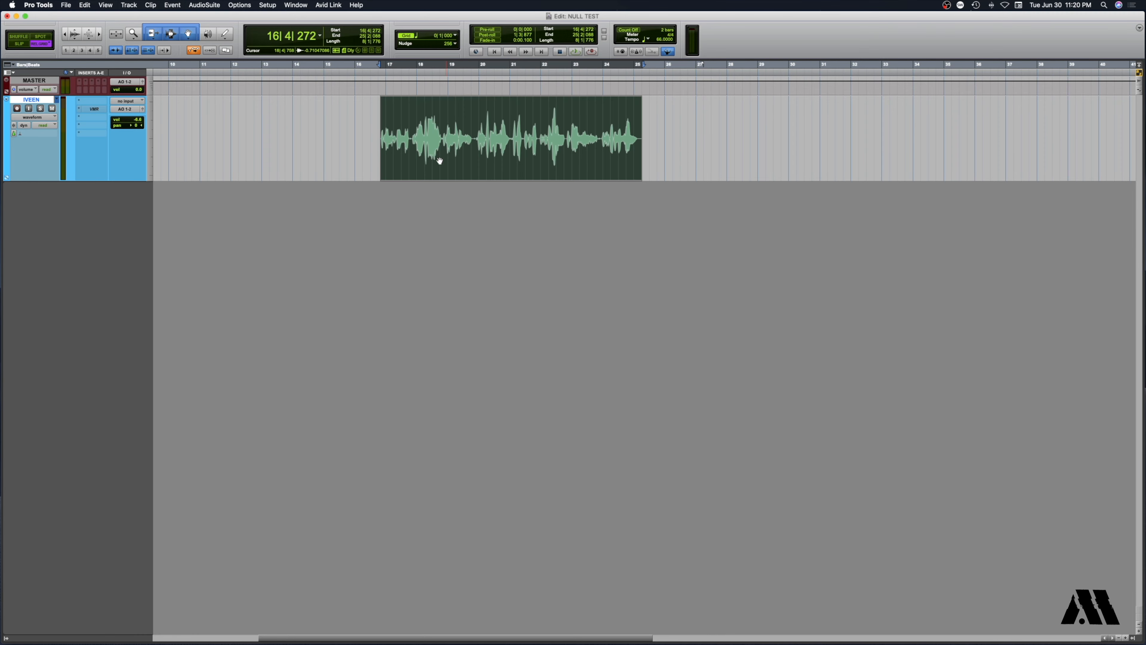
Duplicate the IVEEN vocal track with default options, creating IVEEN.dup1 beneath it.
click(128, 5)
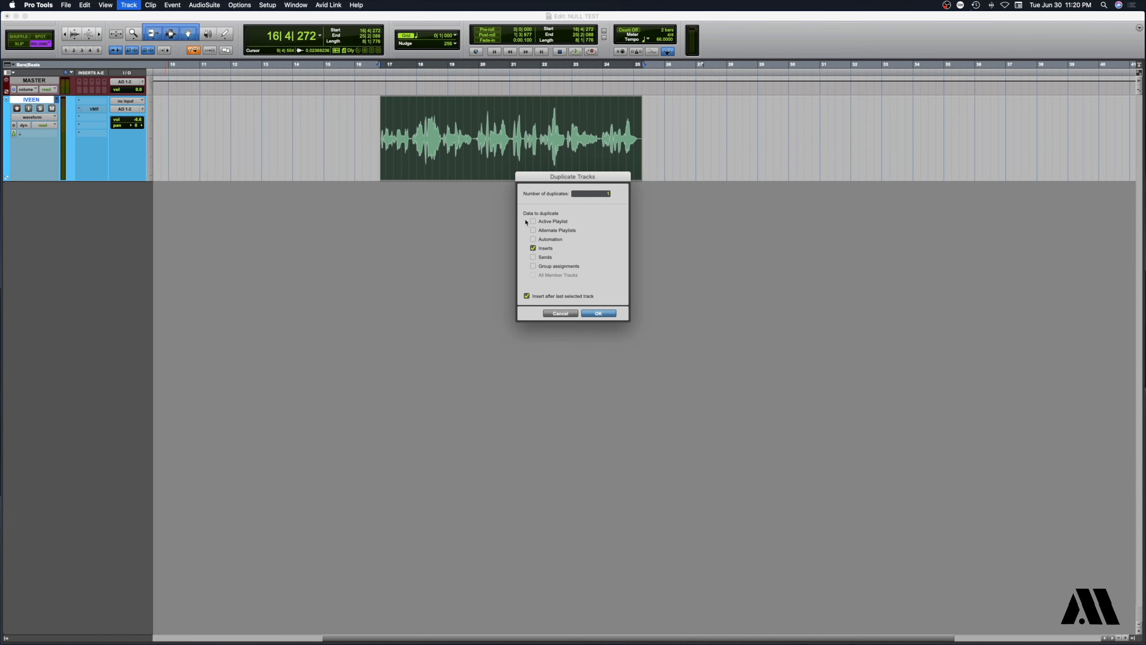
click(598, 313)
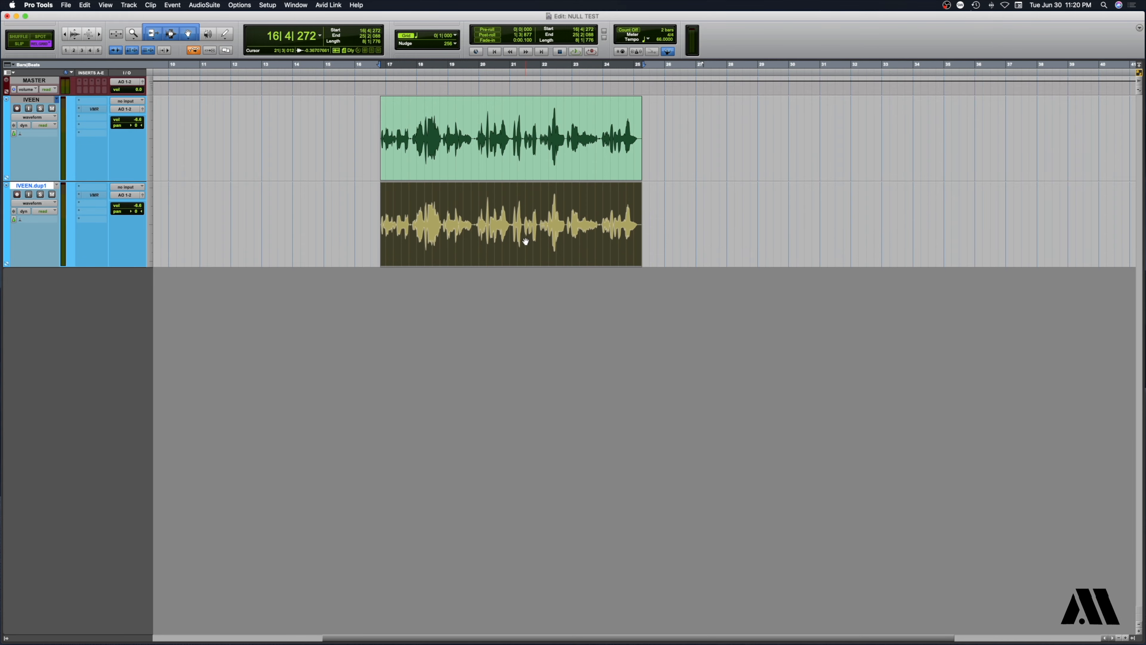
click(204, 6)
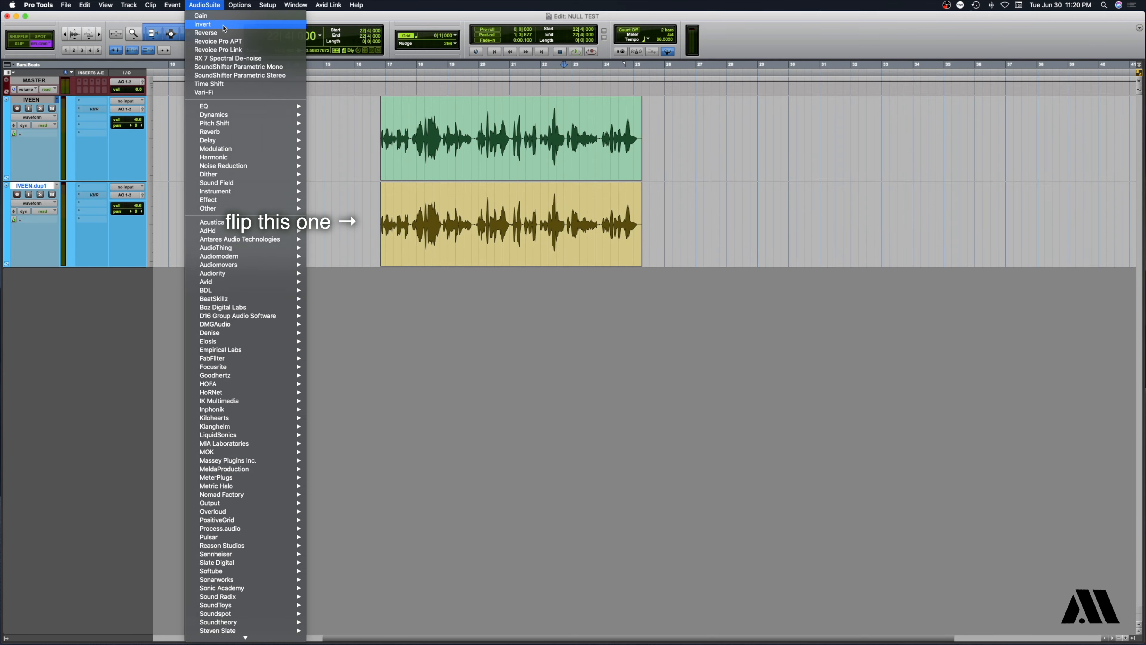
Render the AudioSuite Invert process on the dup1 clip to flip its polarity.
click(206, 24)
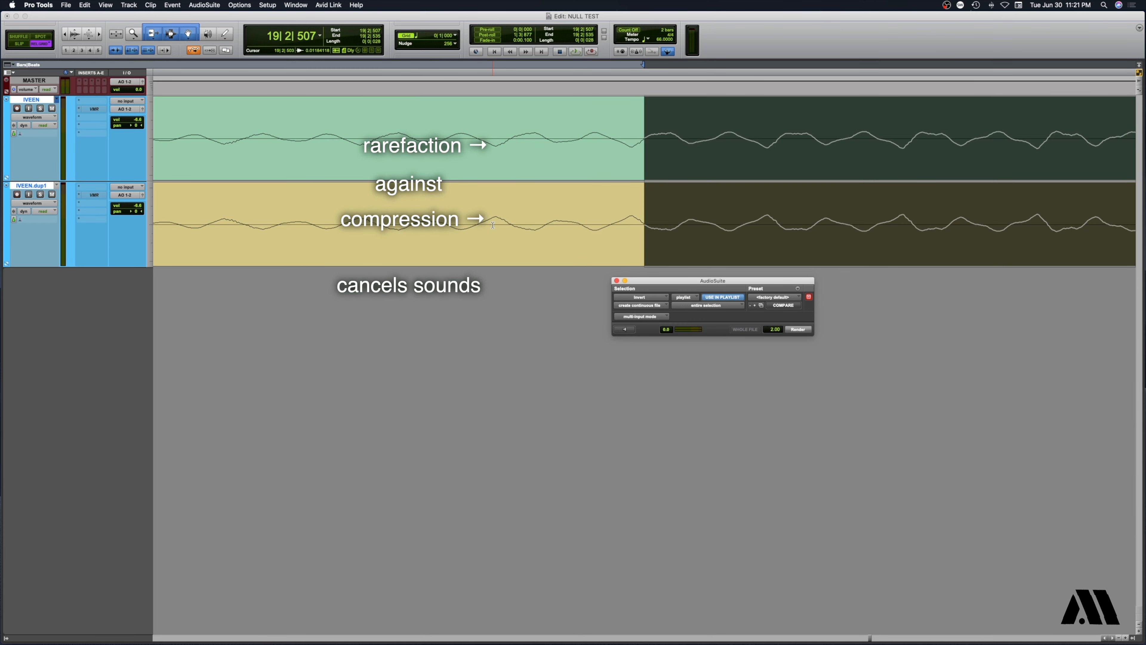
click(797, 329)
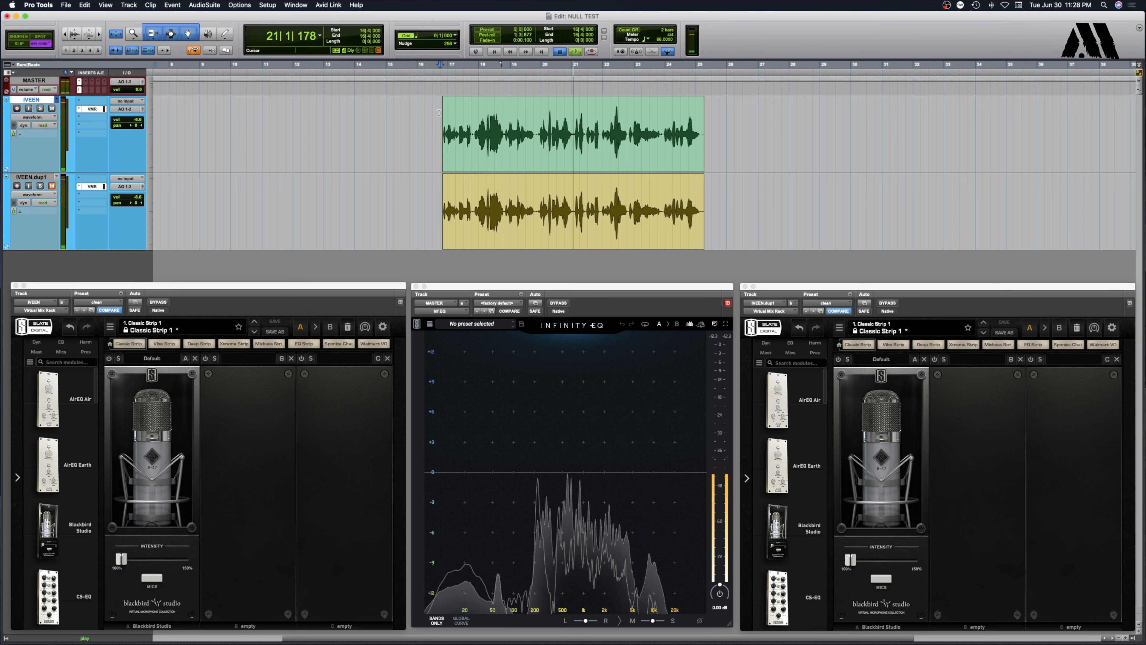
Stop playback of the null test once the master analyzer reads flat.
click(495, 51)
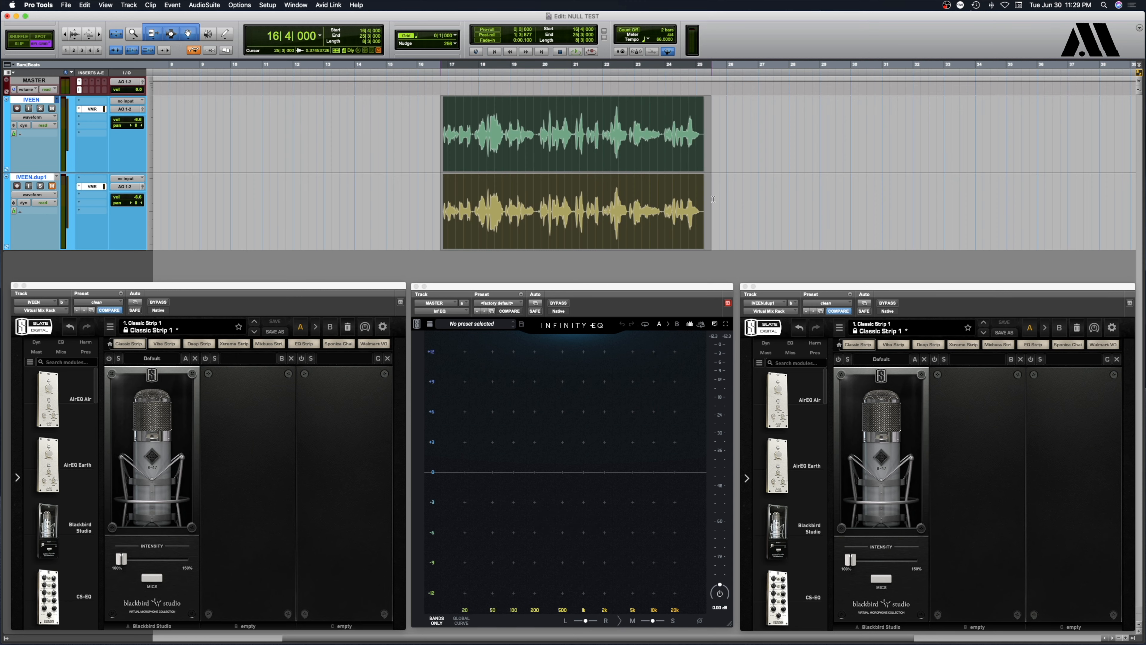
click(488, 65)
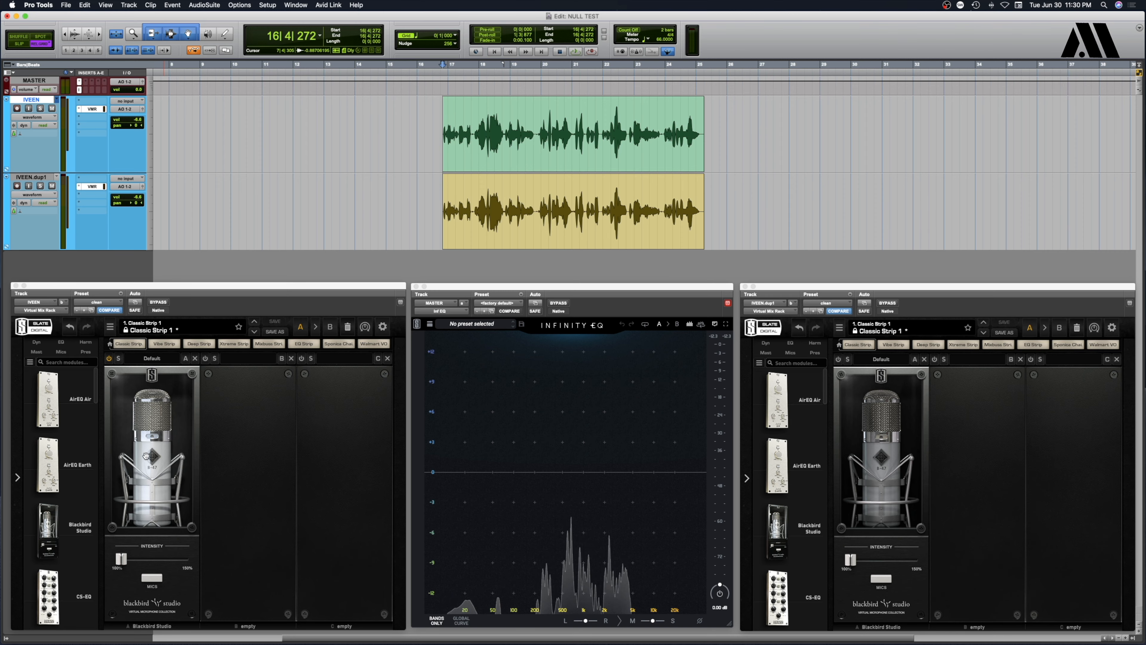
mouse_move(547, 416)
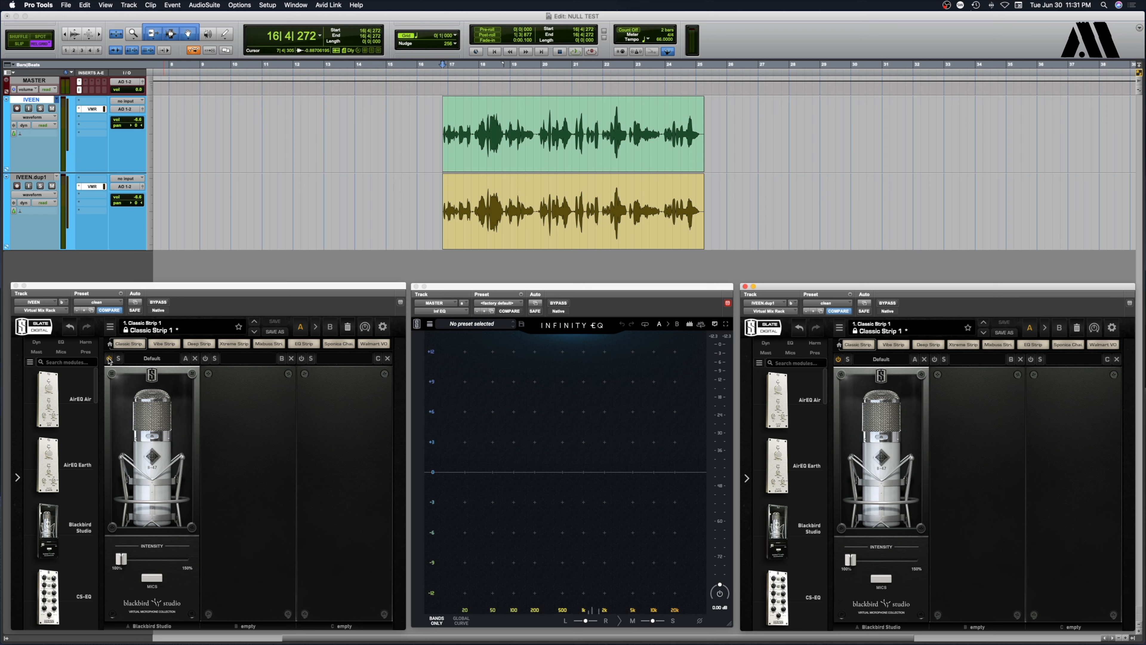
mouse_move(290, 268)
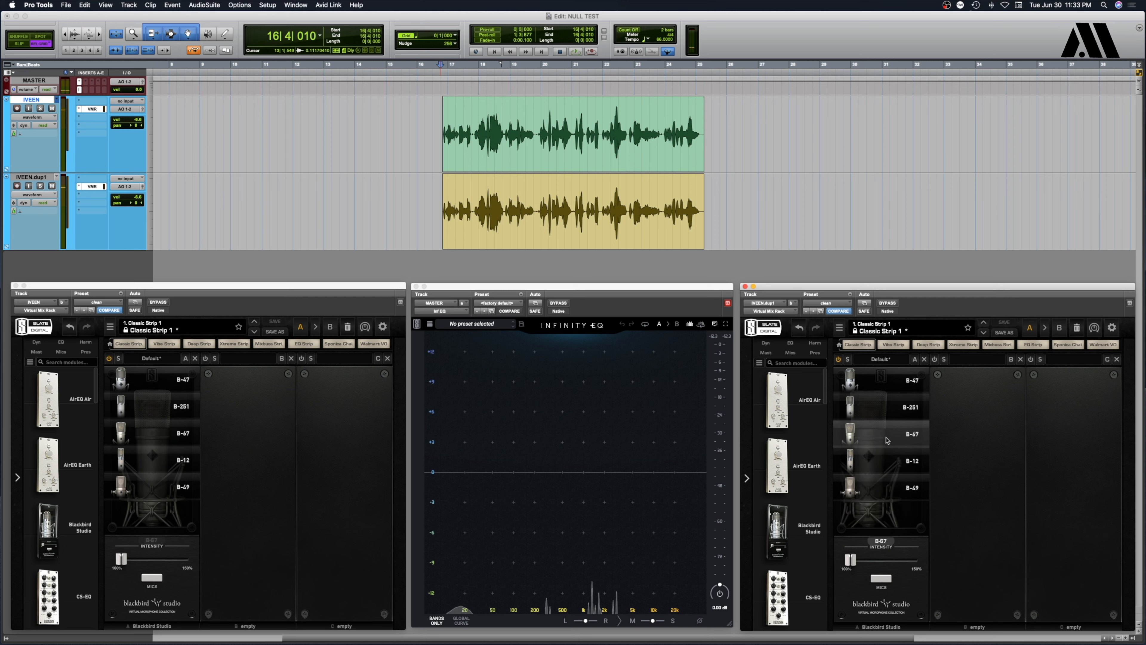
Select the B-251 mic model in the Blackbird Studio module.
click(560, 51)
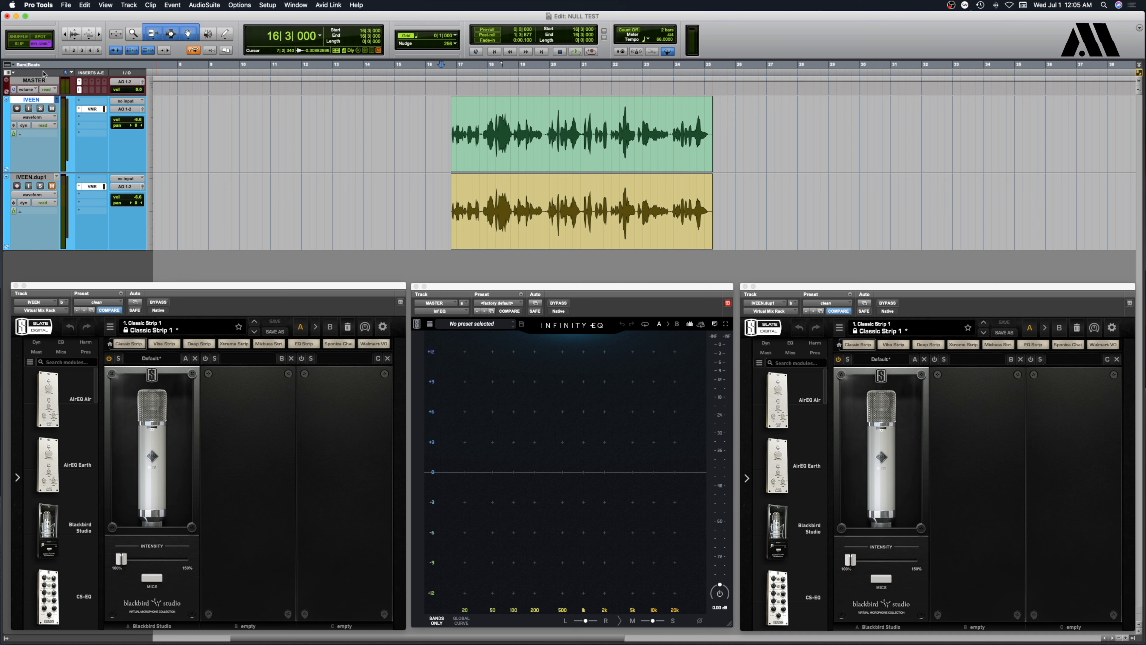
Play the null test and bypass the 251 mic model on the original IVEEN track.
click(434, 119)
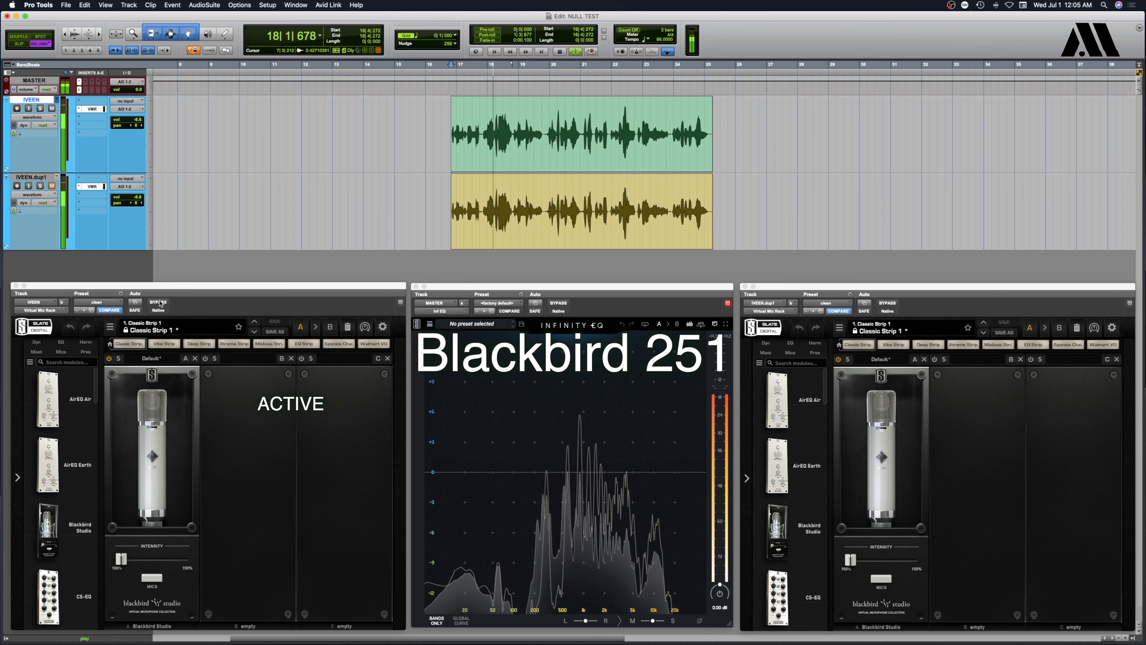
mouse_move(158, 303)
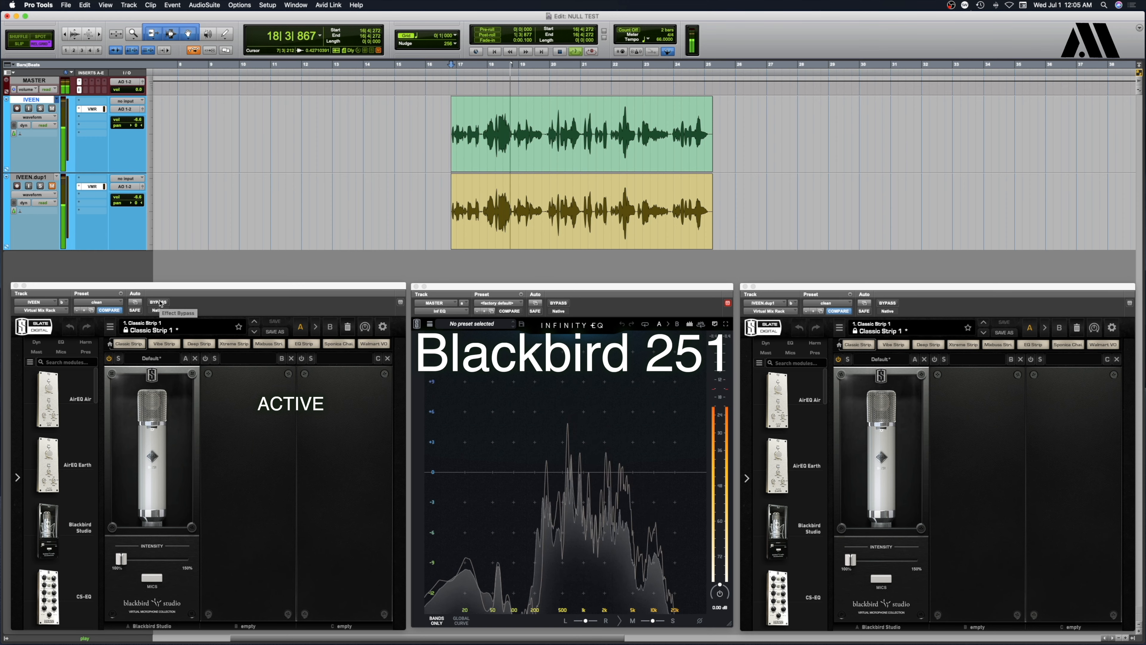
click(157, 302)
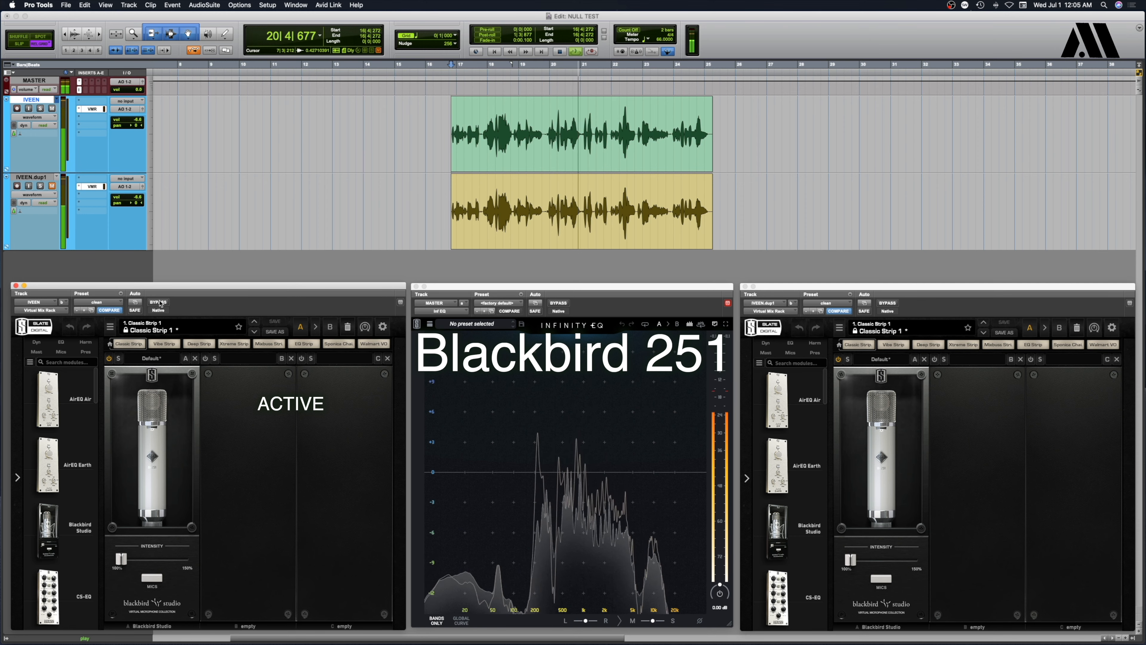
click(157, 302)
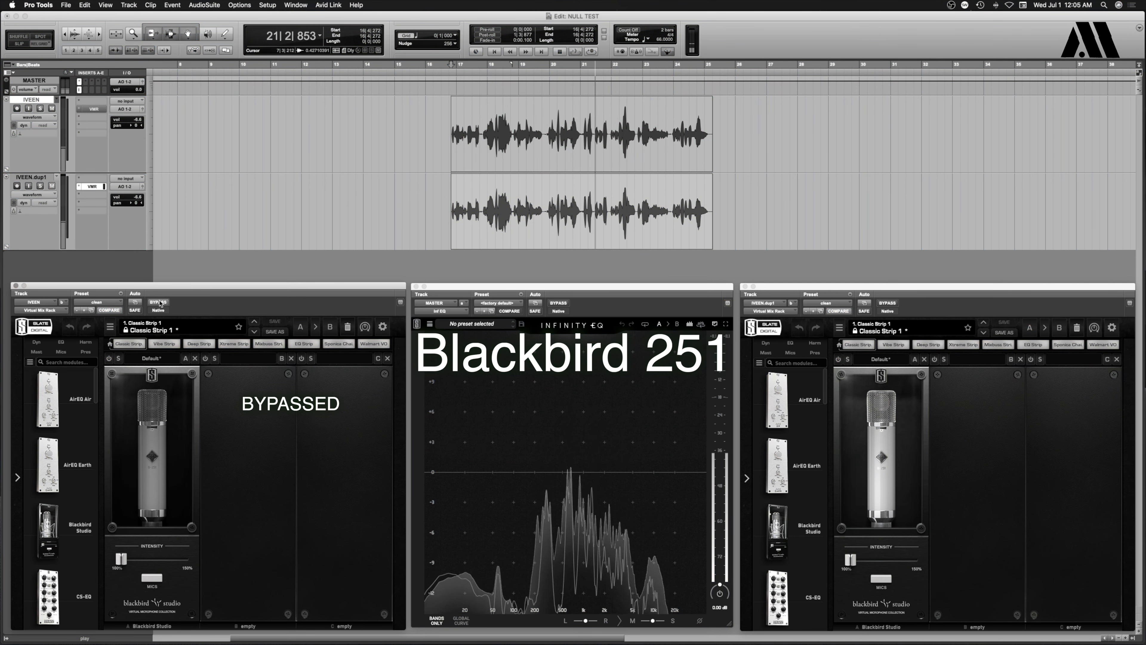